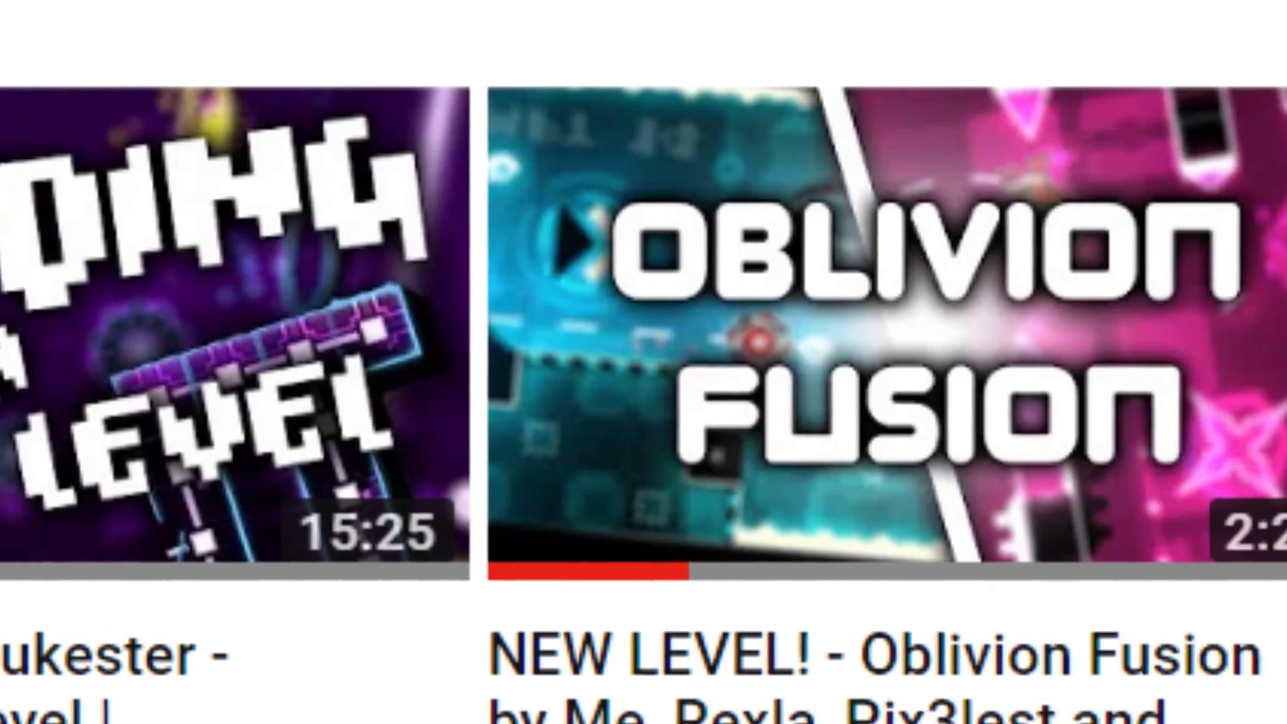
scroll("down", 3)
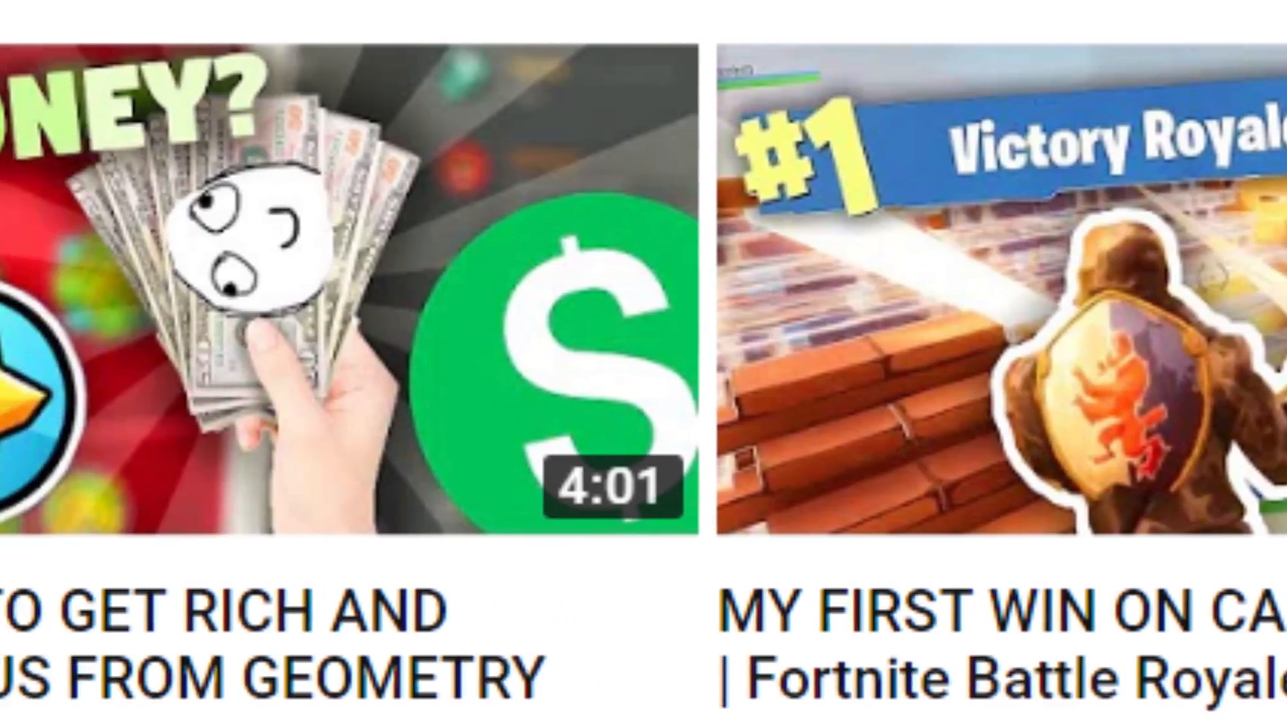